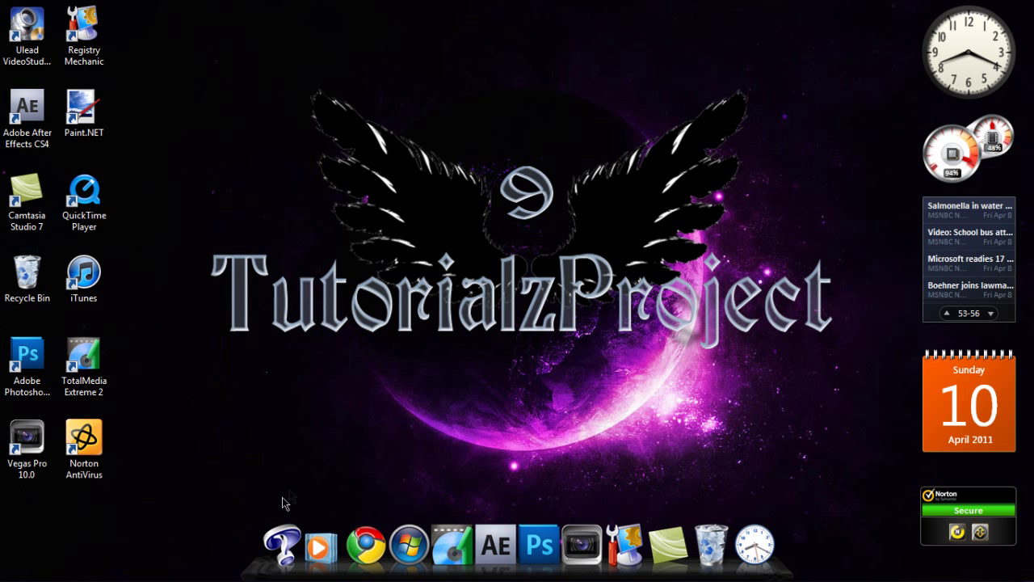
{"action": "mouse_move", "coordinate": [340, 540]}
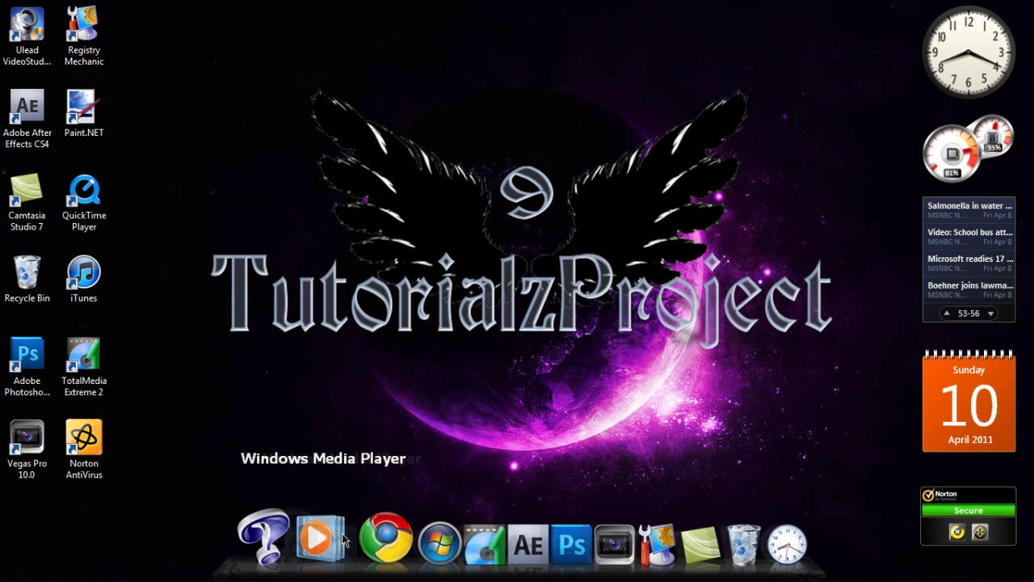
{"action": "mouse_move", "coordinate": [434, 546]}
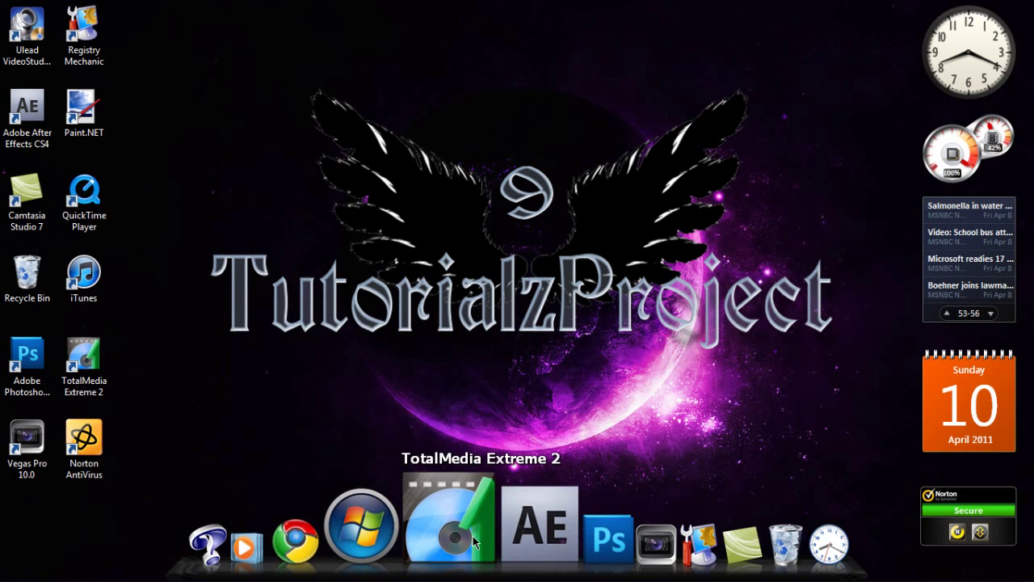
{"action": "mouse_move", "coordinate": [375, 533]}
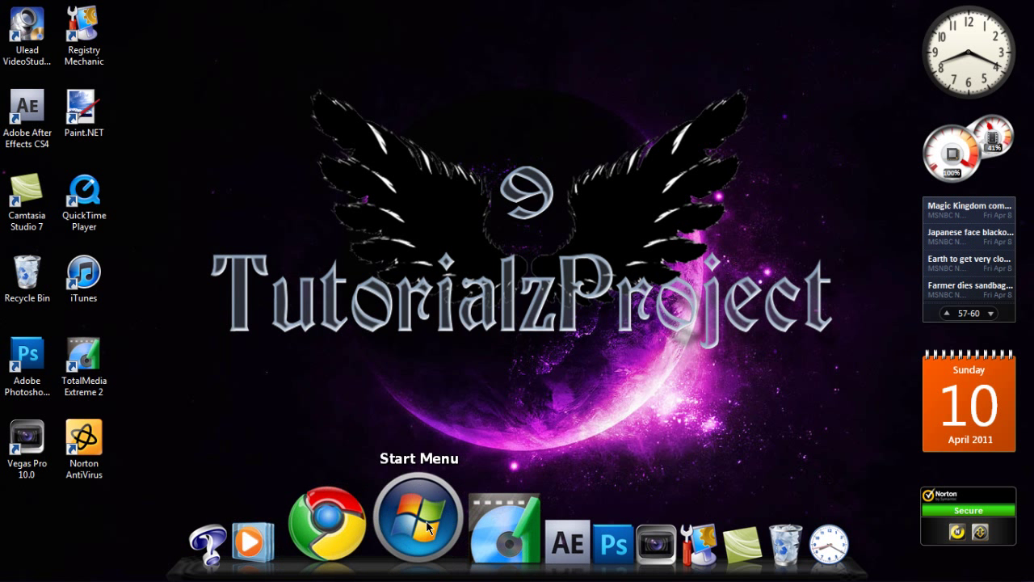
{"action": "mouse_move", "coordinate": [468, 533]}
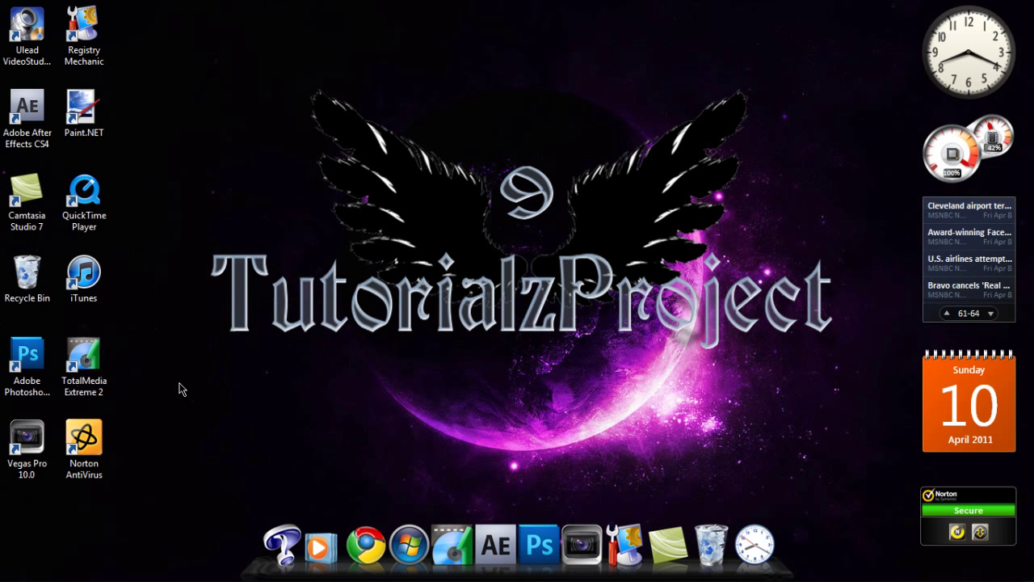
{"action": "mouse_move", "coordinate": [273, 396]}
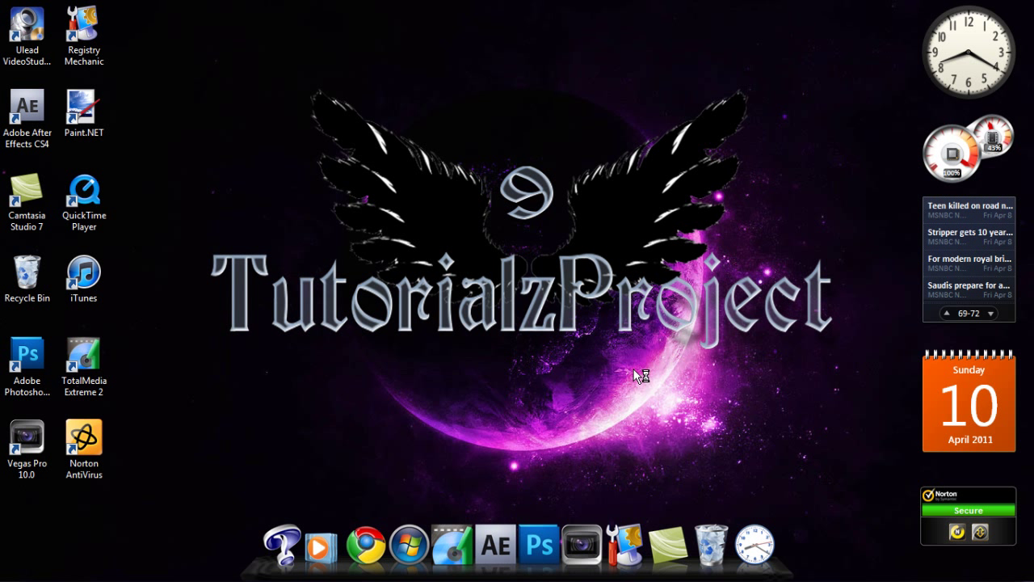
{"action": "mouse_move", "coordinate": [636, 377]}
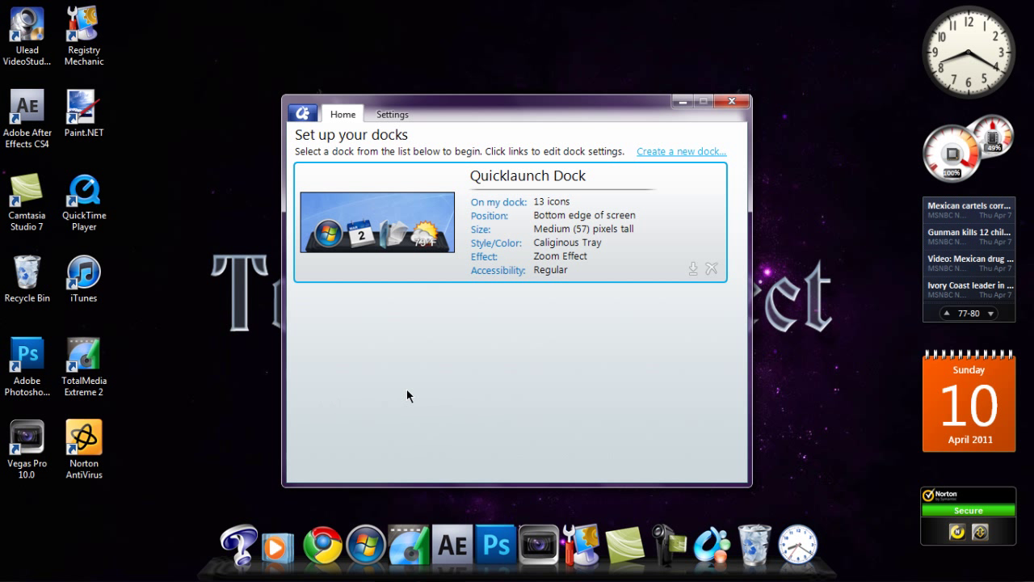
{"action": "mouse_move", "coordinate": [540, 327]}
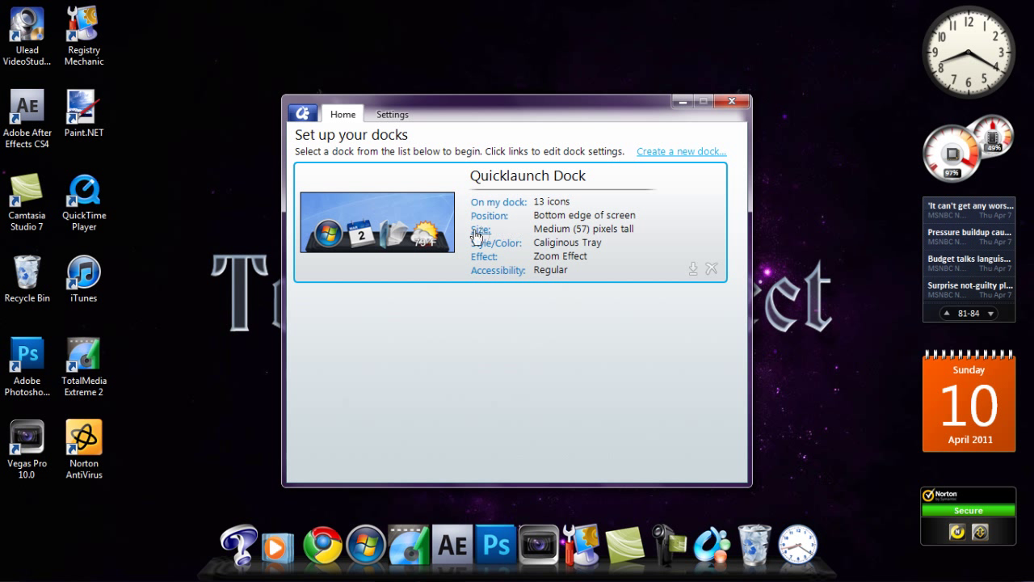
{"action": "mouse_move", "coordinate": [491, 248]}
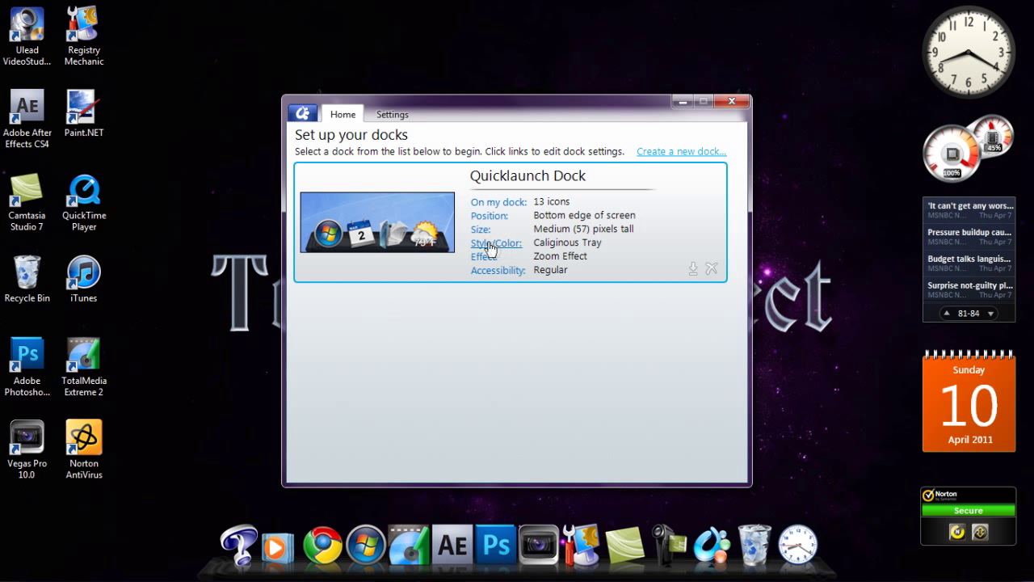
{"action": "mouse_move", "coordinate": [517, 255]}
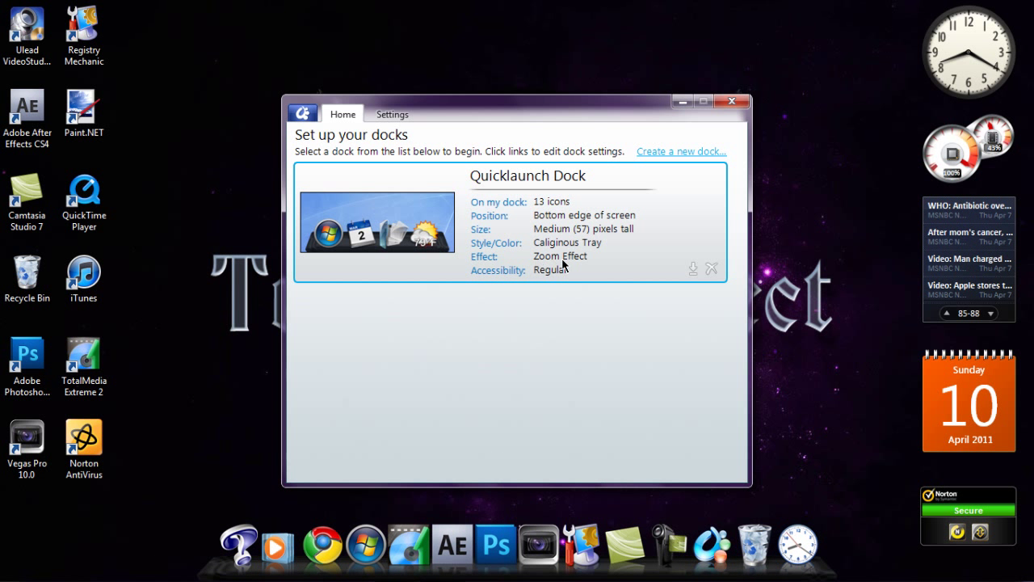
{"action": "mouse_move", "coordinate": [478, 288]}
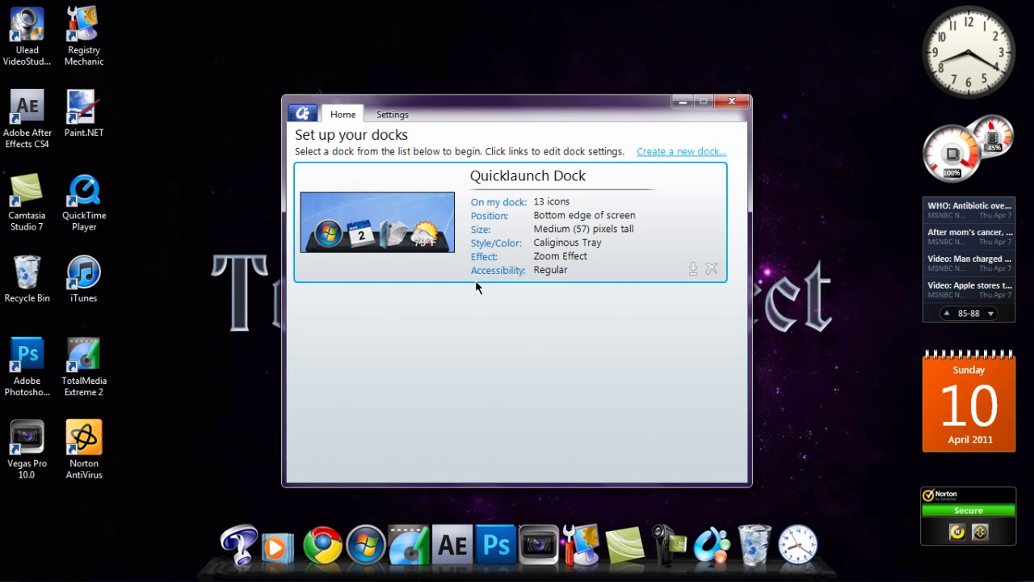
Step: Expand the Quicklaunch Dock's Accessibility options showing Regular, Autohide, Keep on top/bottom modes
{"action": "left_click", "coordinate": [498, 270]}
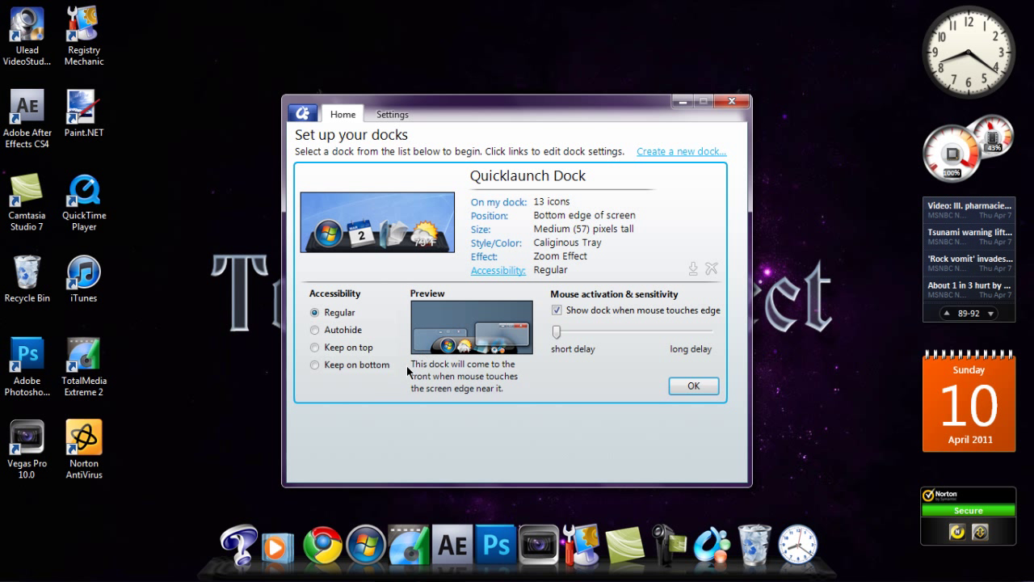
{"action": "mouse_move", "coordinate": [520, 225]}
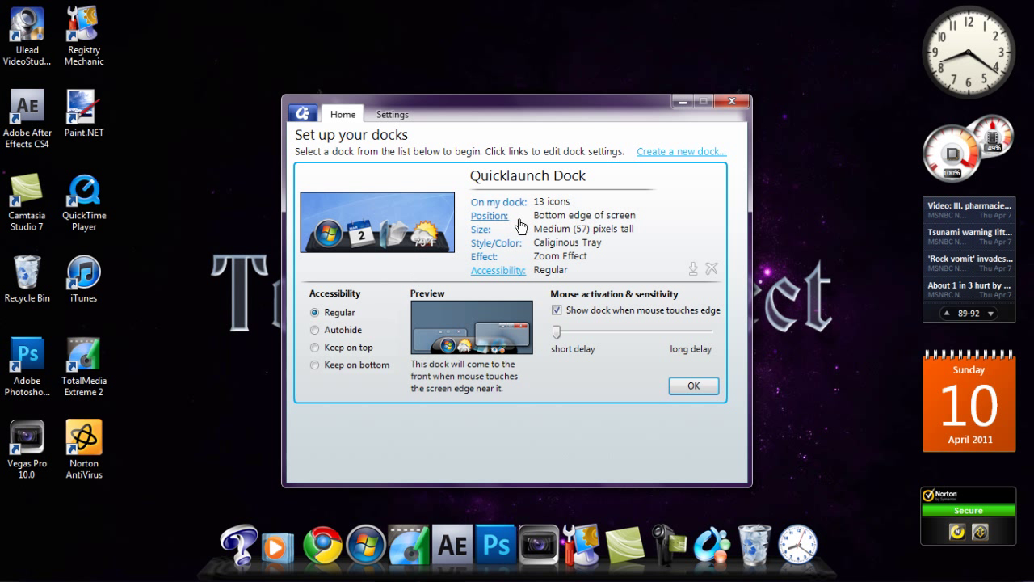
{"action": "mouse_move", "coordinate": [569, 220]}
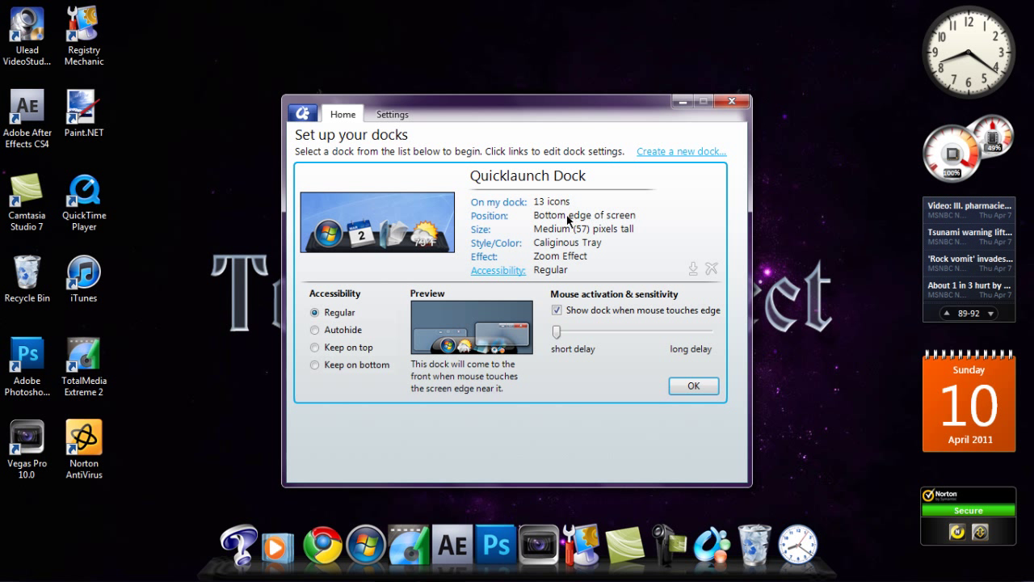
{"action": "mouse_move", "coordinate": [641, 225]}
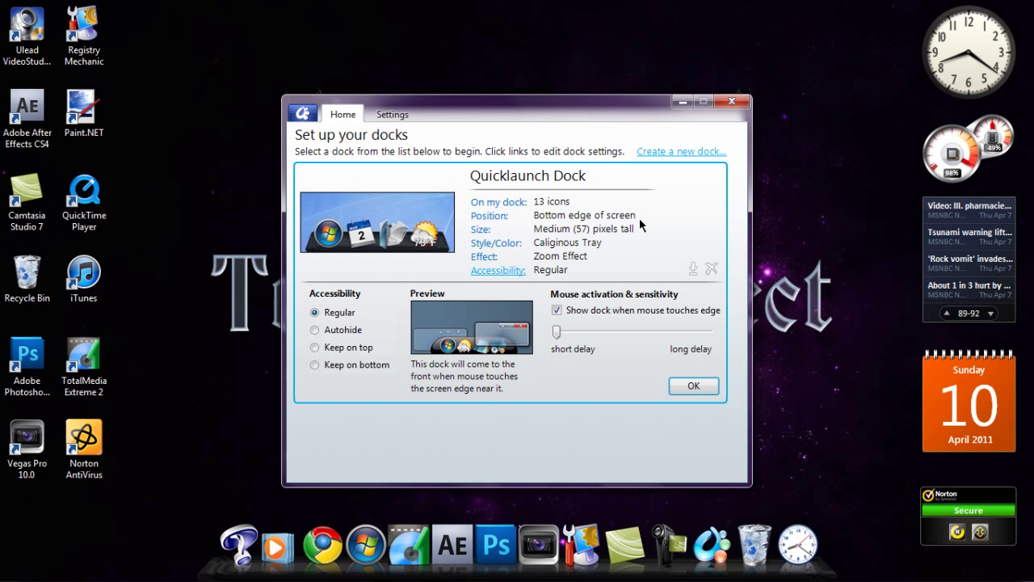